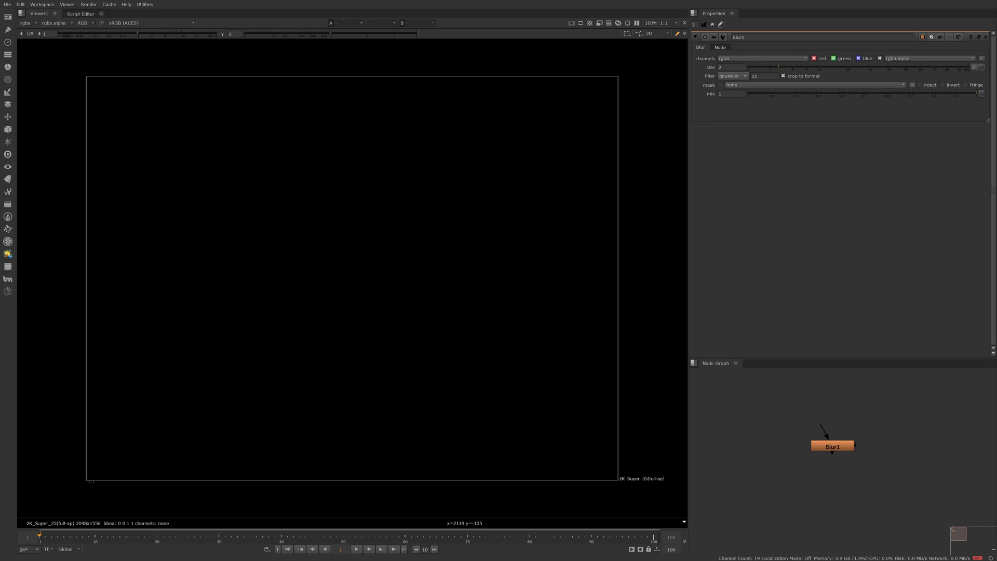
mouse_move(2, 191)
text(<)
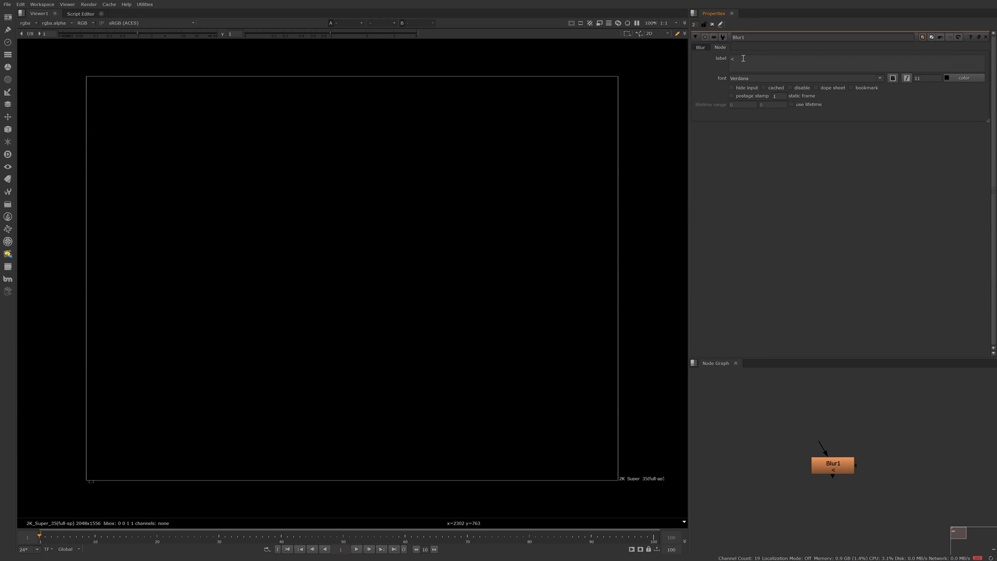
Set Blur1's label to <img src="Blur.png"> so the droplet image shows on the node.
text(img>)
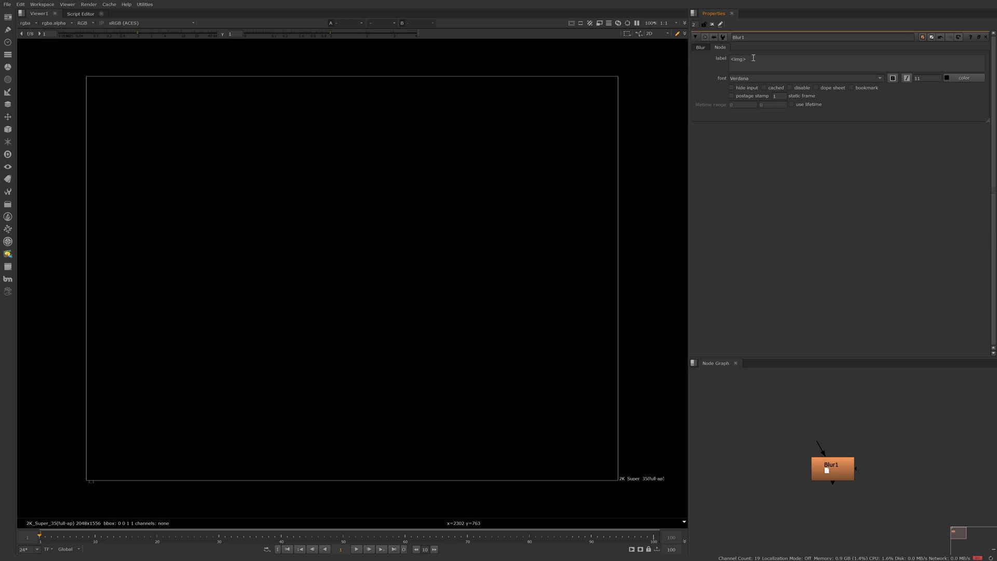
mouse_move(761, 60)
text( src)
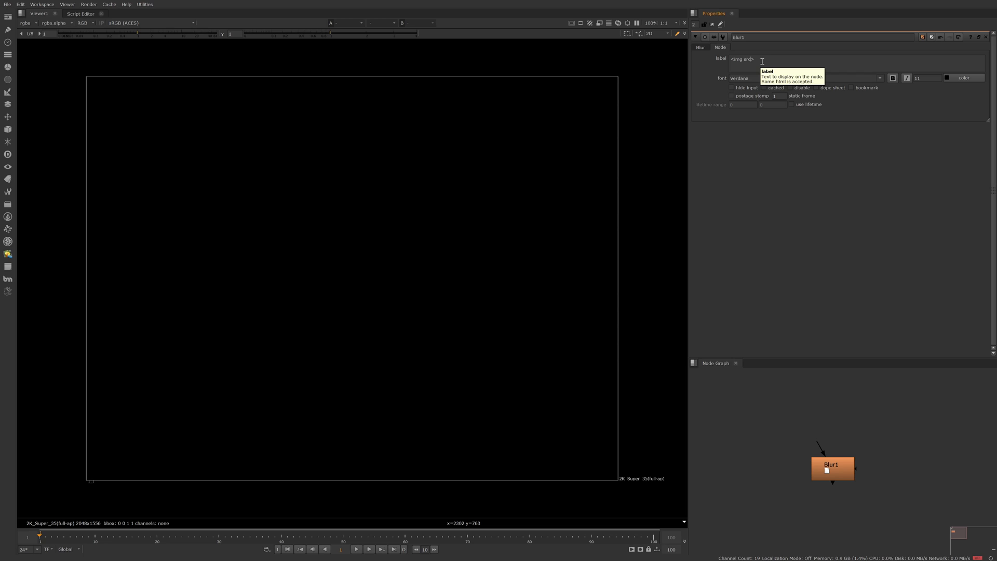
text(=")
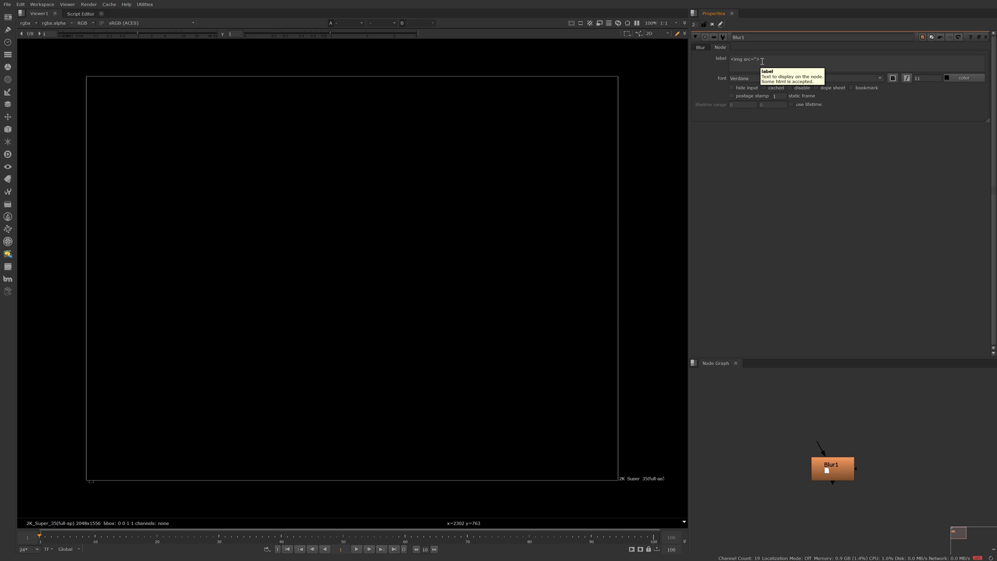
text(Blur.png)
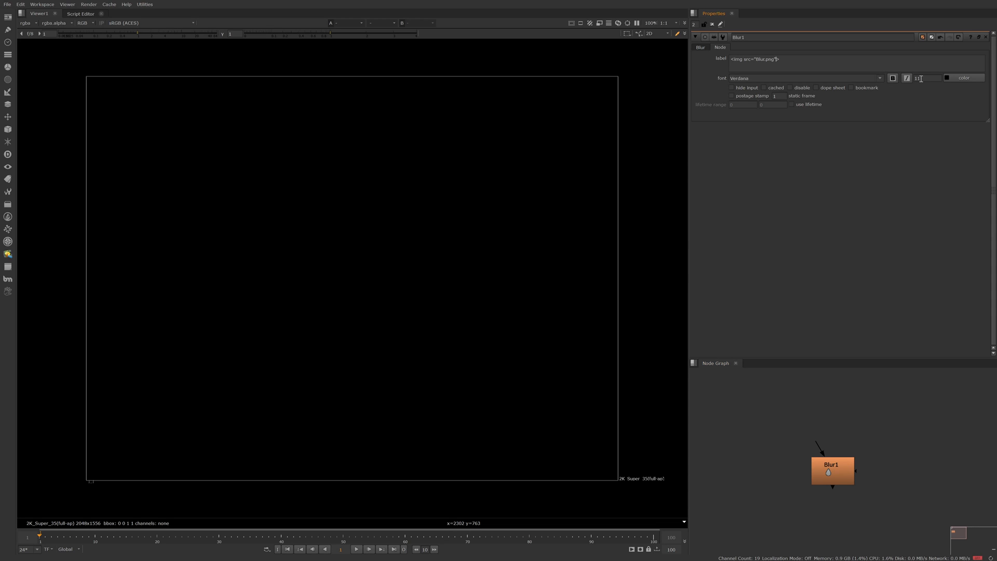
click(804, 77)
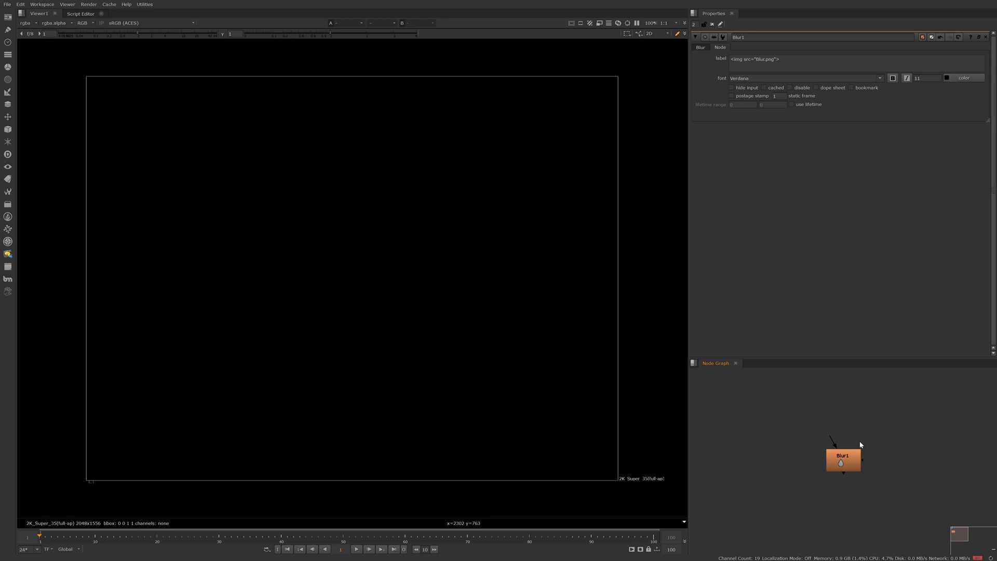
drag(842, 460, 850, 450)
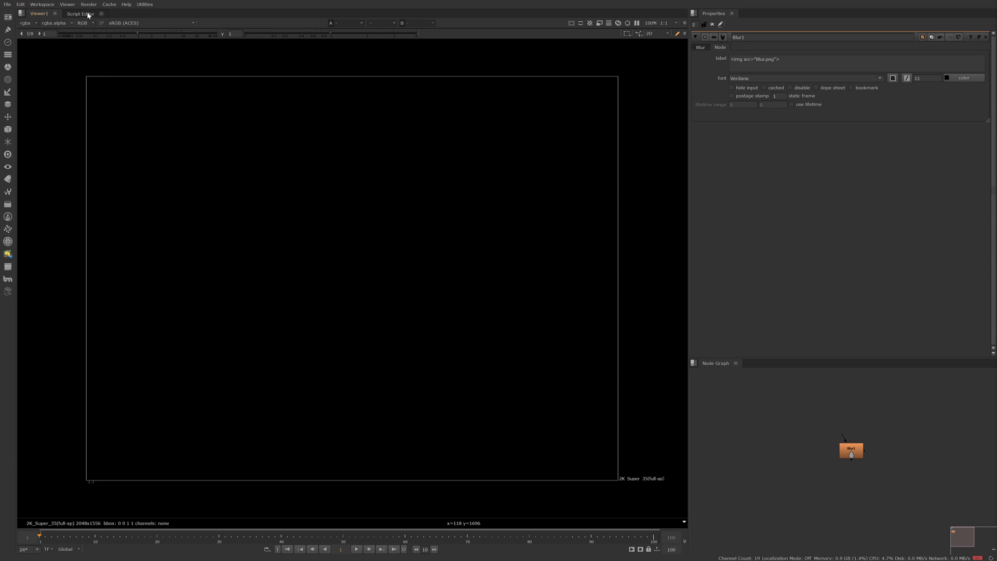
Run nuke.selectedNode()['icon'].setValue("Blur.png") in the Script Editor to set Blur1's icon.
click(80, 13)
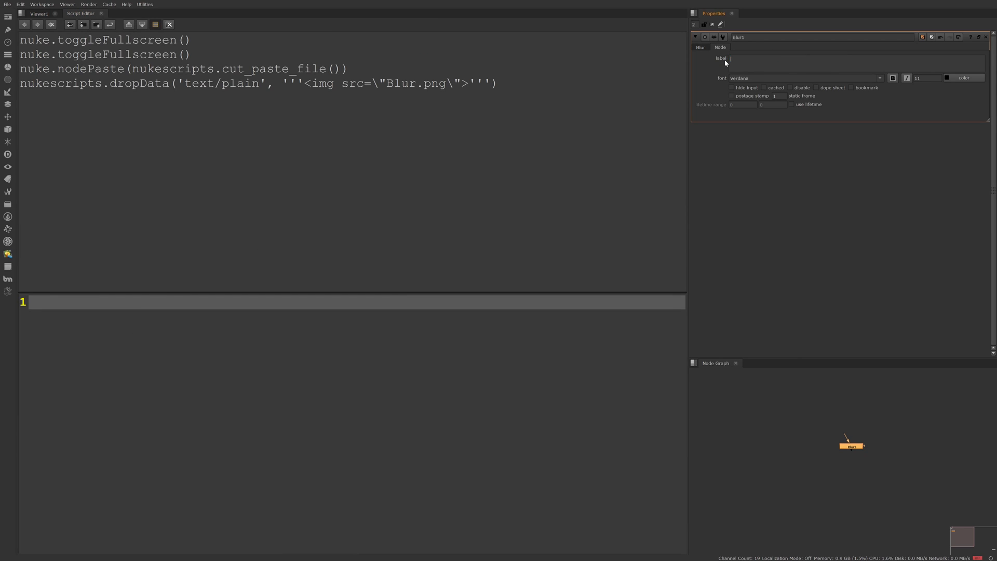
text(nuke.selectedNode()['icon'].setValue("Blur.png"))
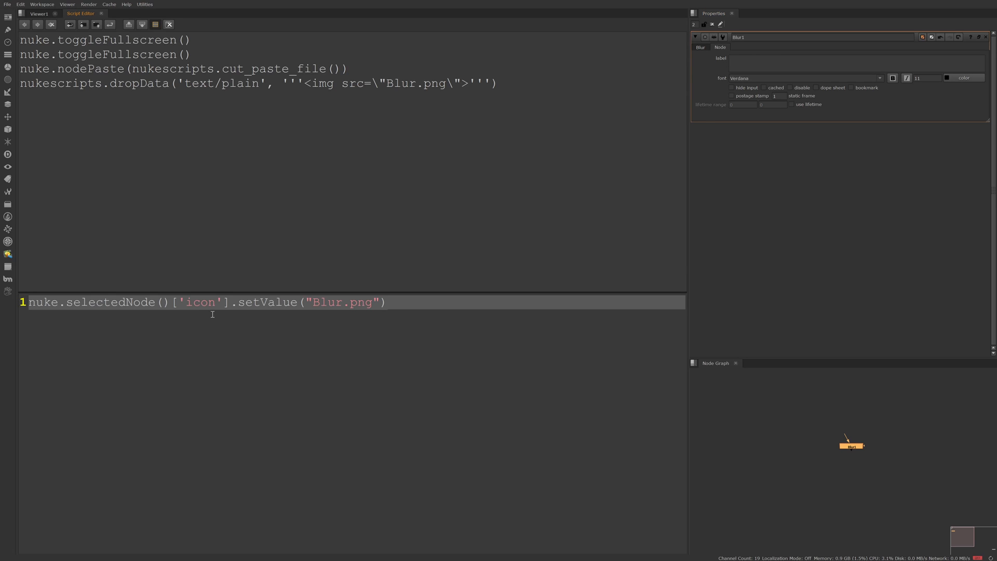
mouse_move(23, 337)
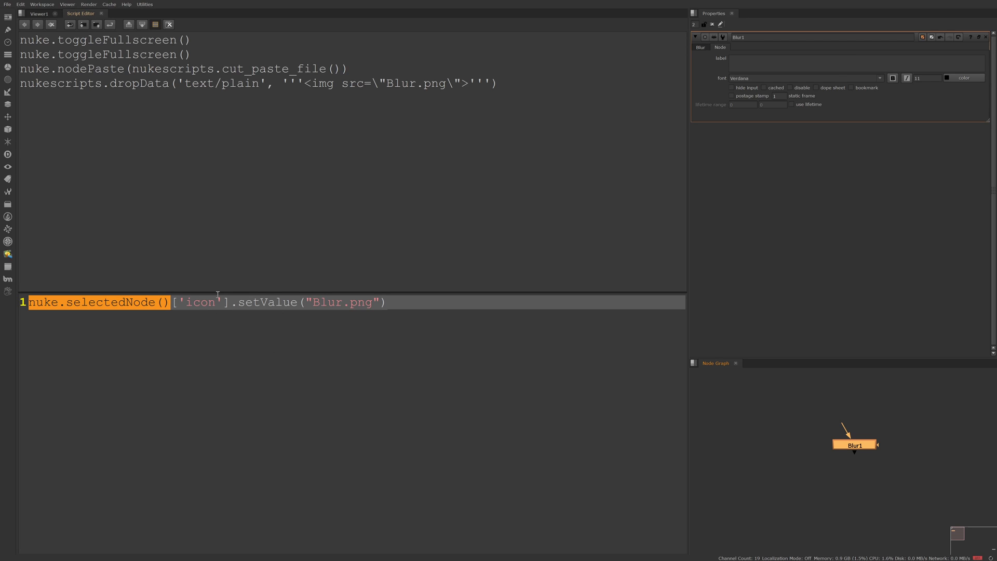
click(700, 47)
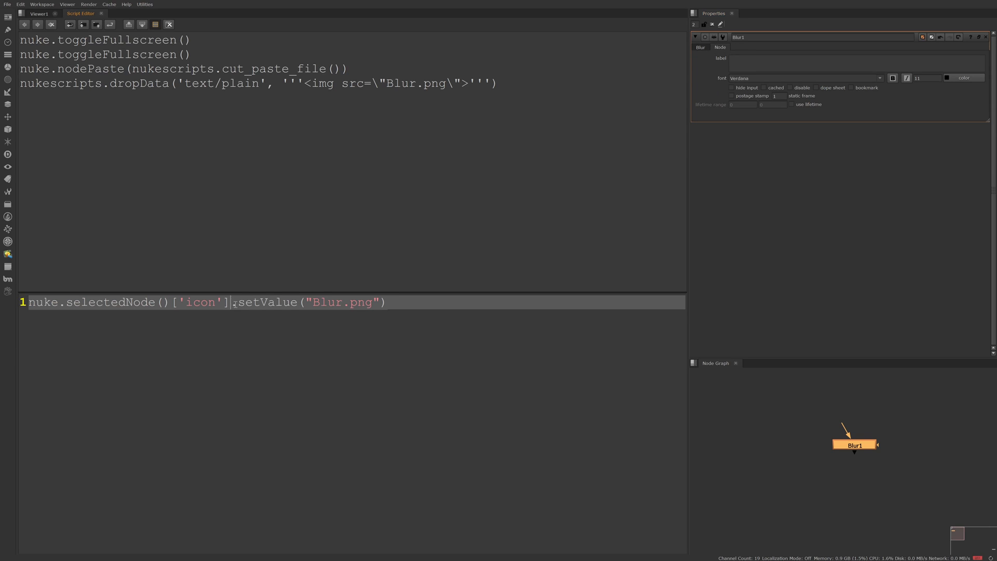
double_click(342, 302)
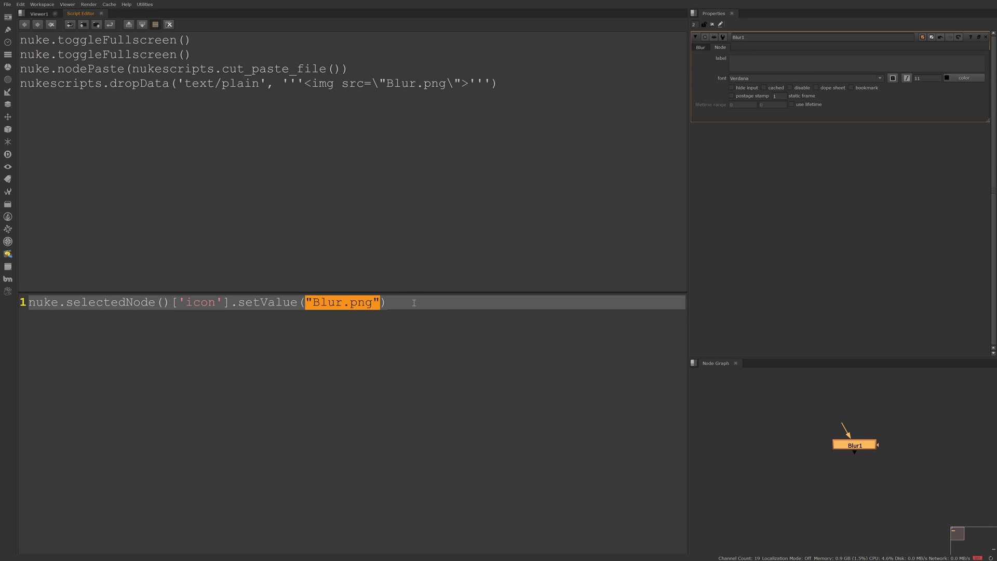
click(410, 303)
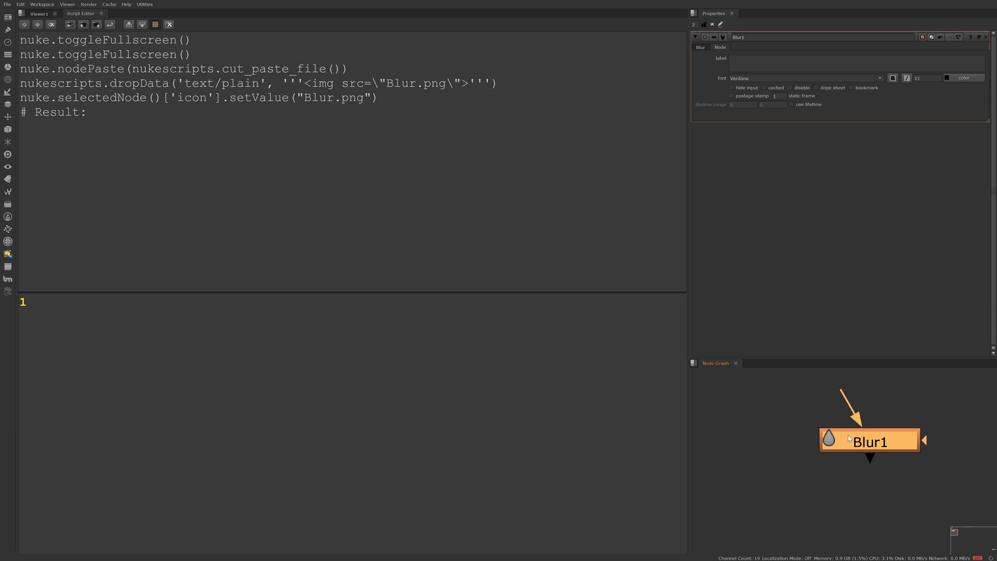
Scroll the Node Graph to see Blur1 with the Blur.png icon beside its name.
scroll(down, 3)
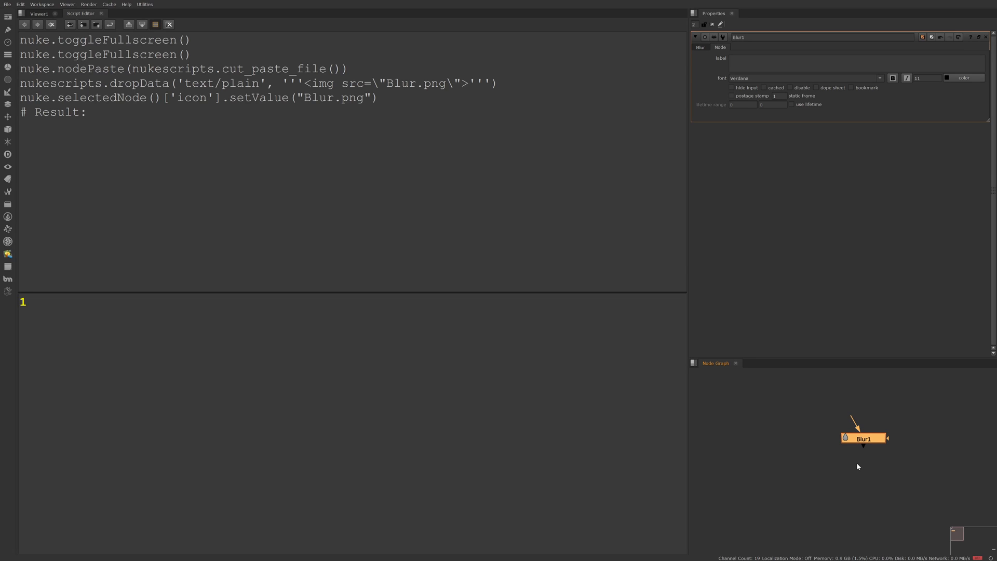
mouse_move(858, 467)
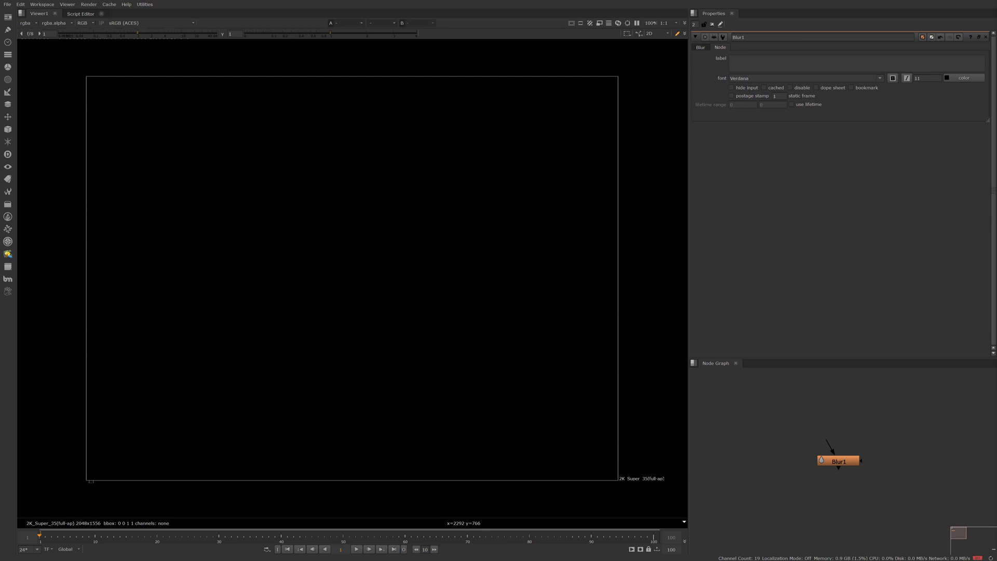
mouse_move(907, 429)
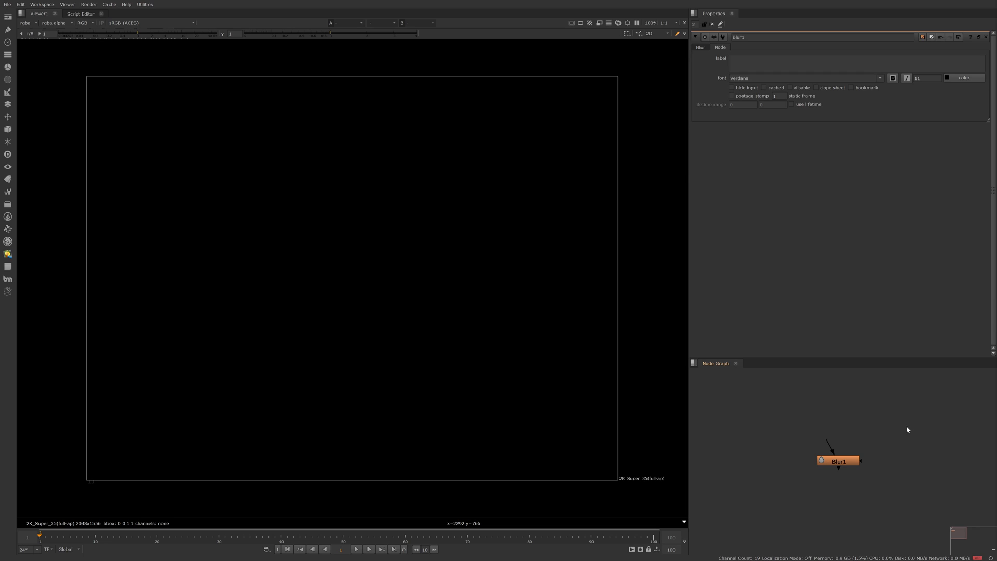
mouse_move(903, 430)
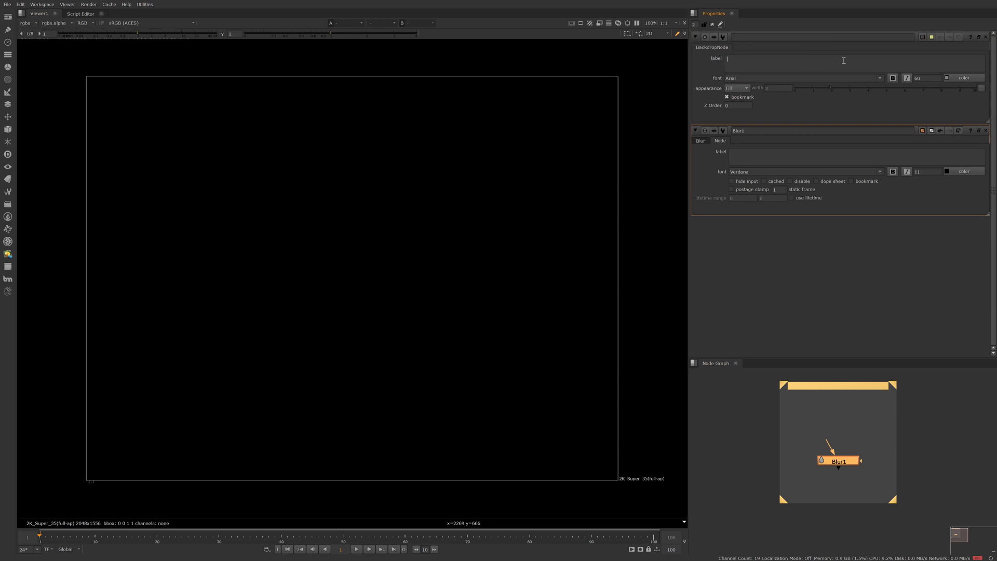
Label the backdrop around Blur1 with <img src="Blur.png" width="100">.
text(<im)
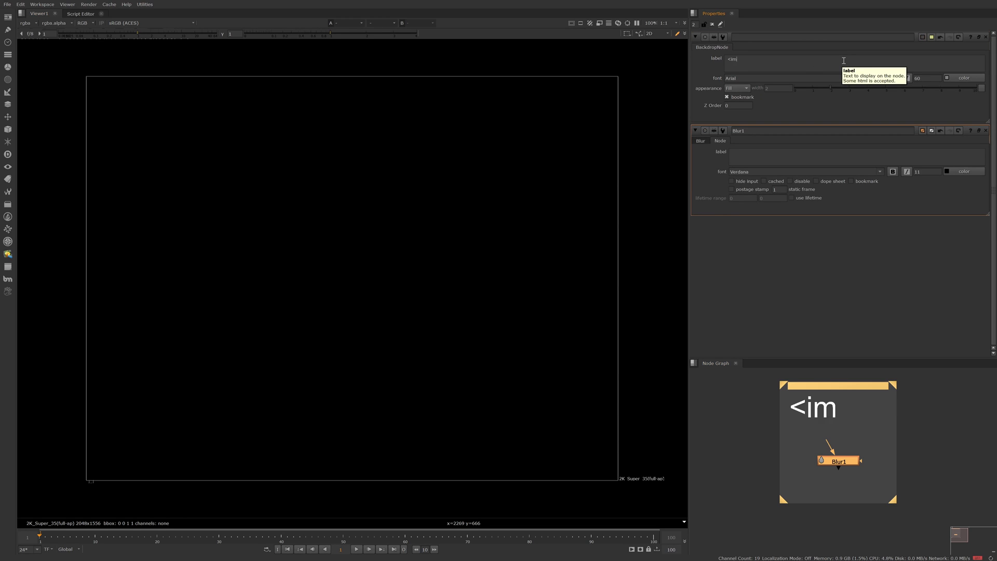
text(g src=)
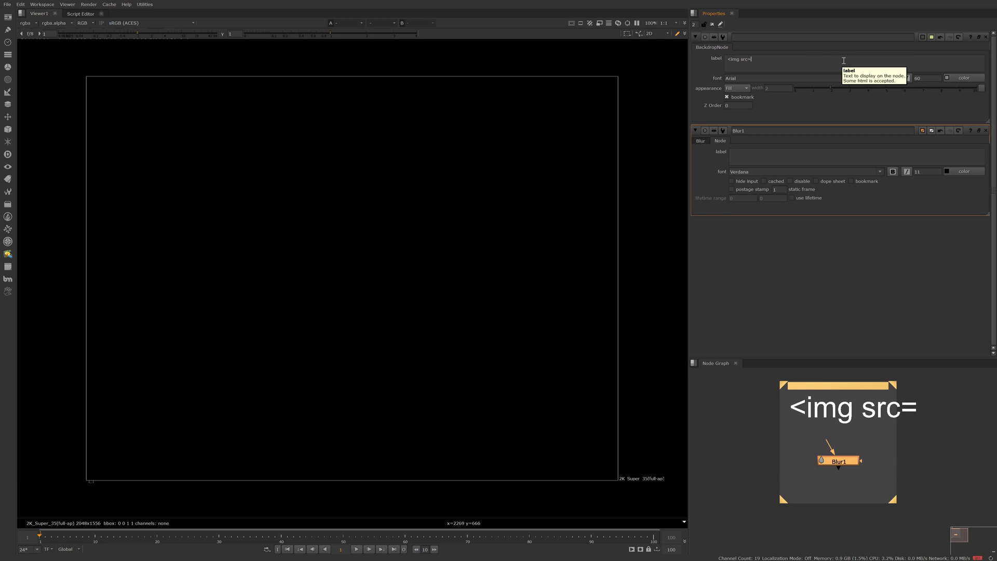
text("Bl)
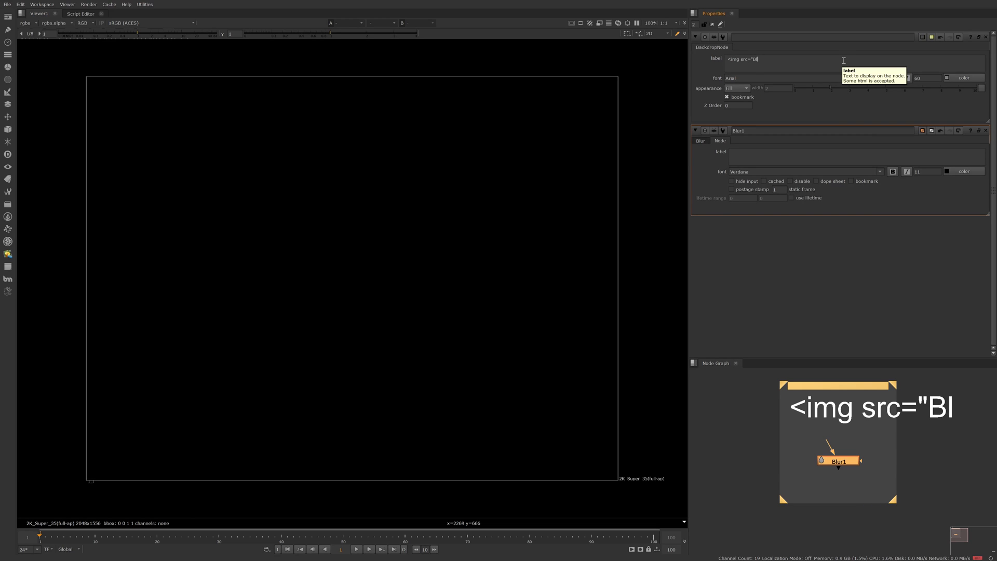
text(ur.png">)
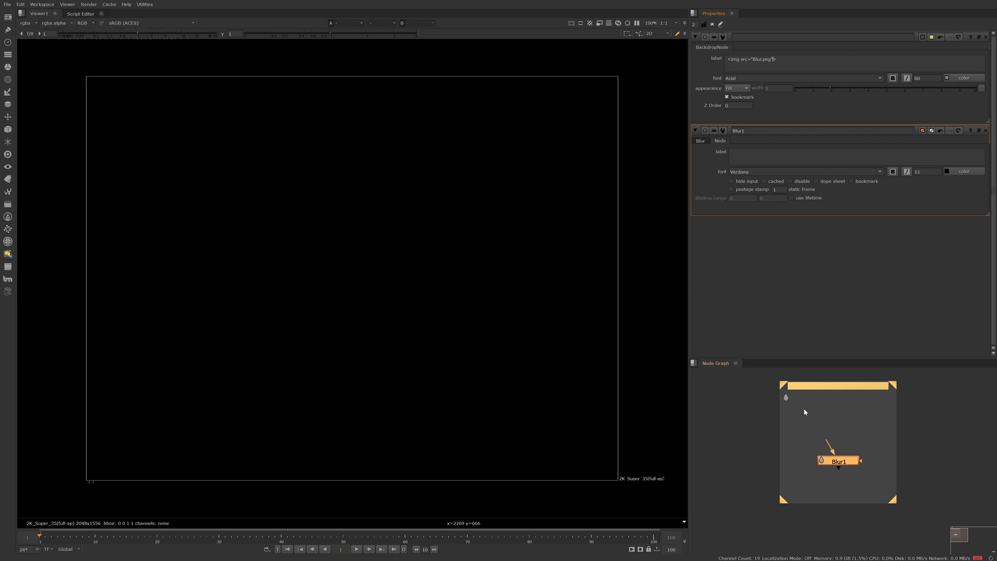
text(width="100)
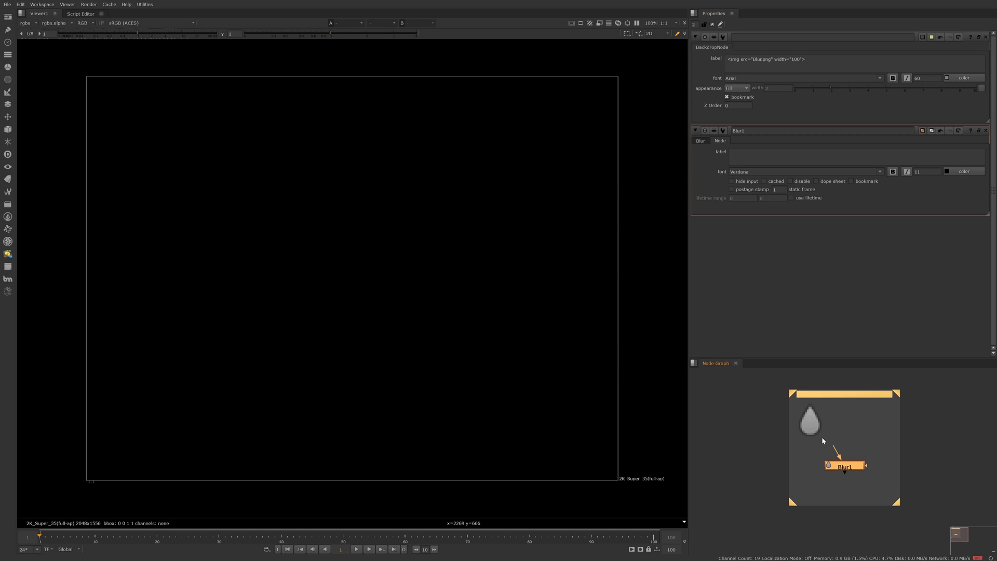
mouse_move(820, 441)
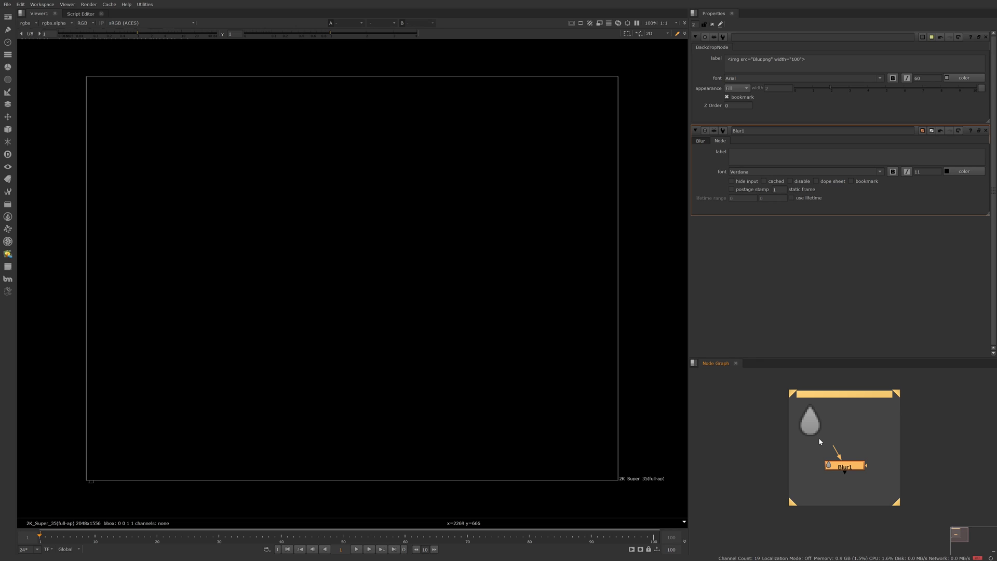
mouse_move(823, 441)
text(key_icon)
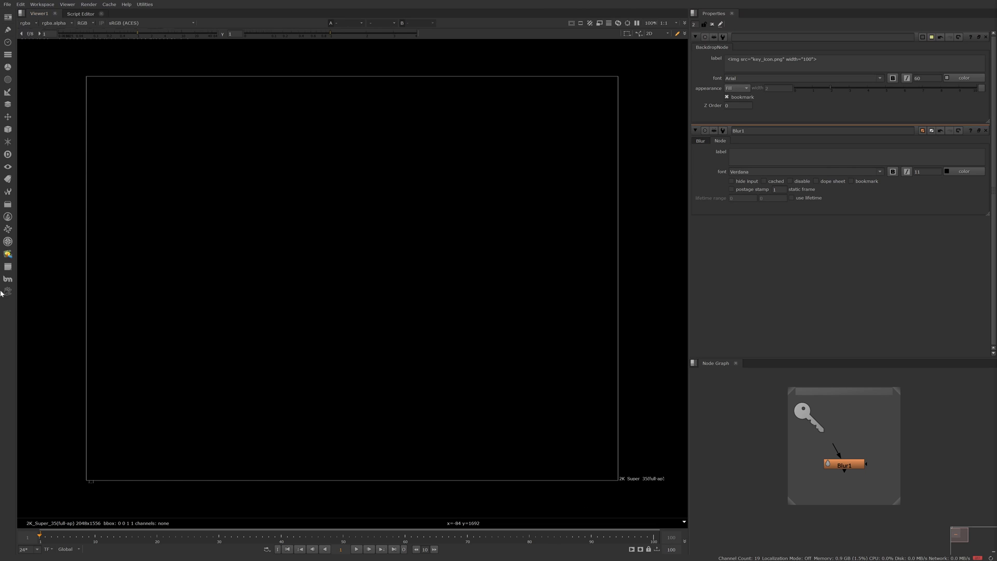
mouse_move(2, 309)
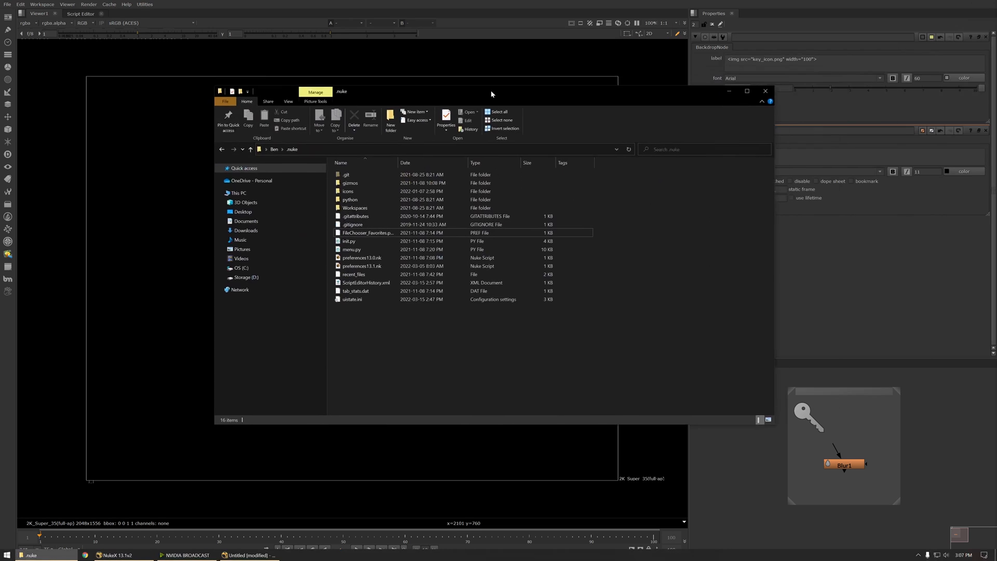
Open the icons folder in .nuke, showing key_icon.png among seven items.
click(349, 189)
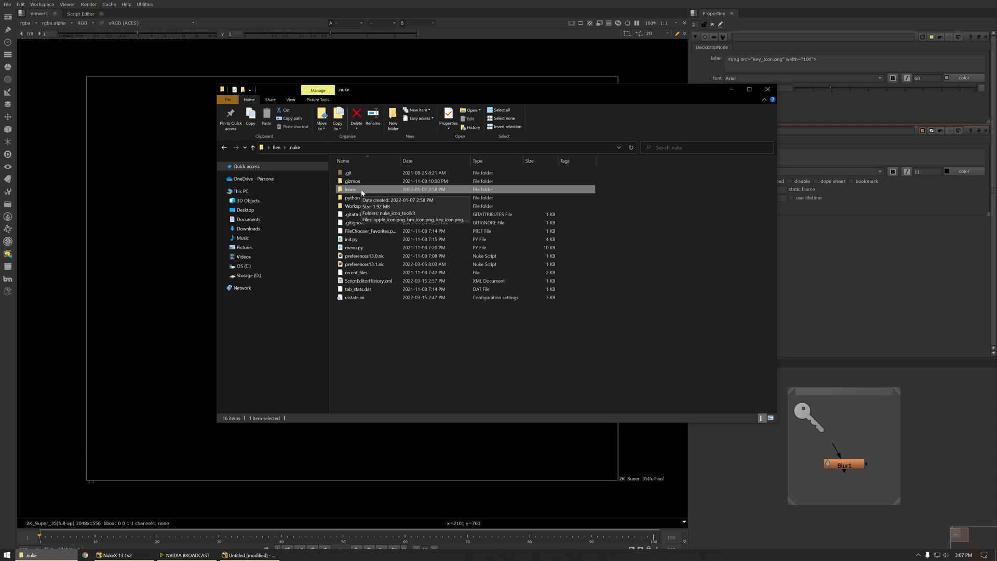
double_click(349, 190)
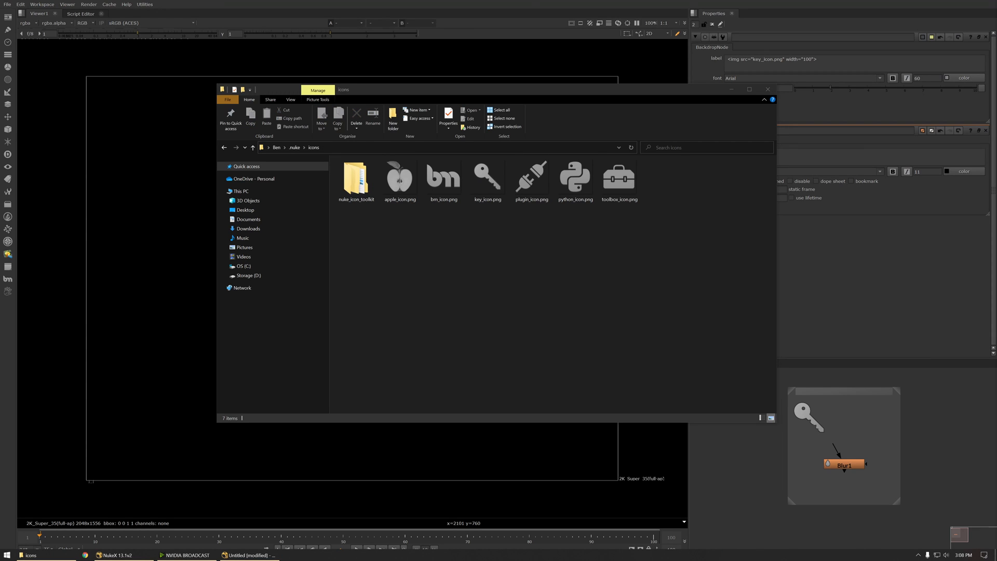
click(313, 555)
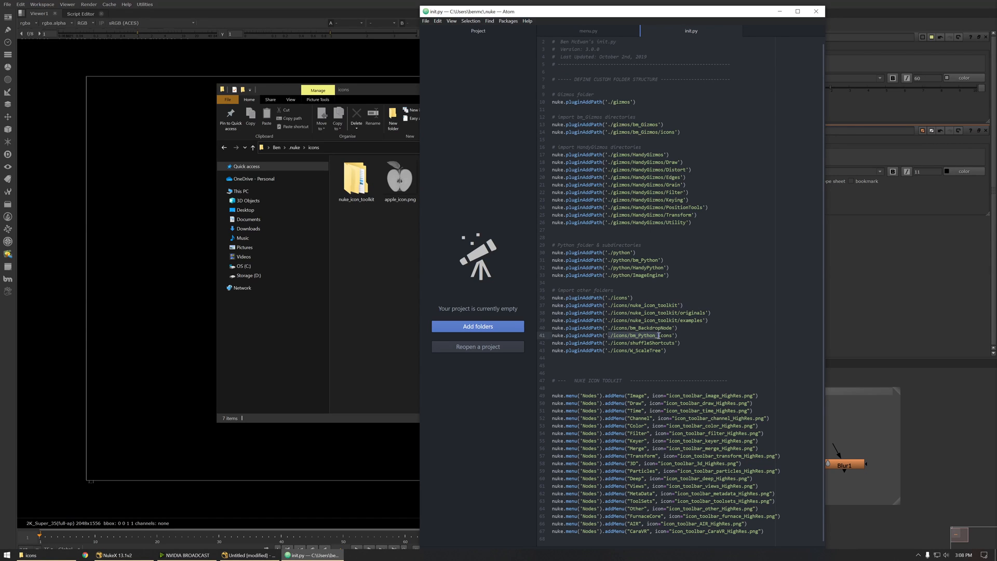
Select the ./icons path in init.py's nuke.pluginAddPath lines.
double_click(642, 335)
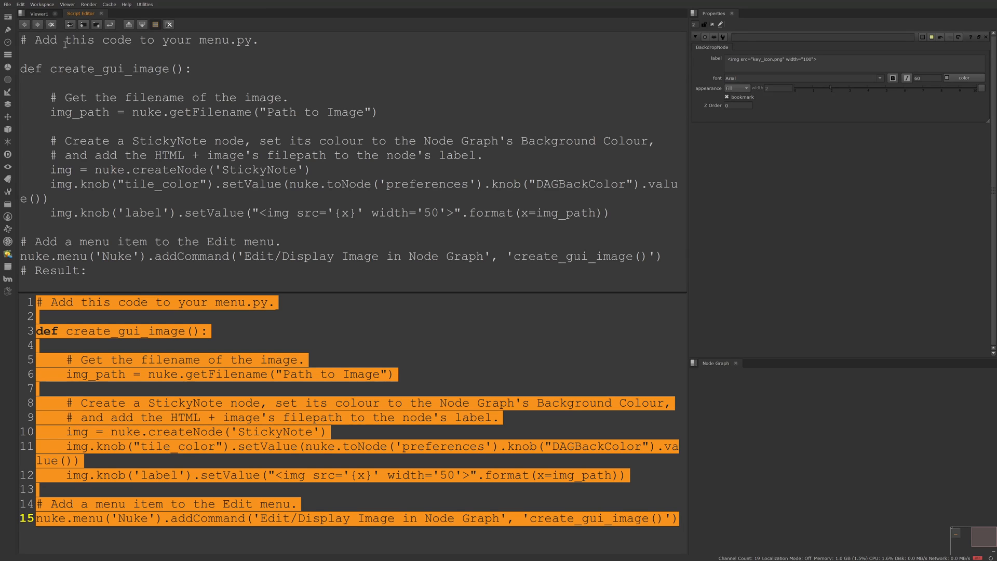
Check the Edit menu for the new 'Display Image in Node Graph' command.
click(20, 4)
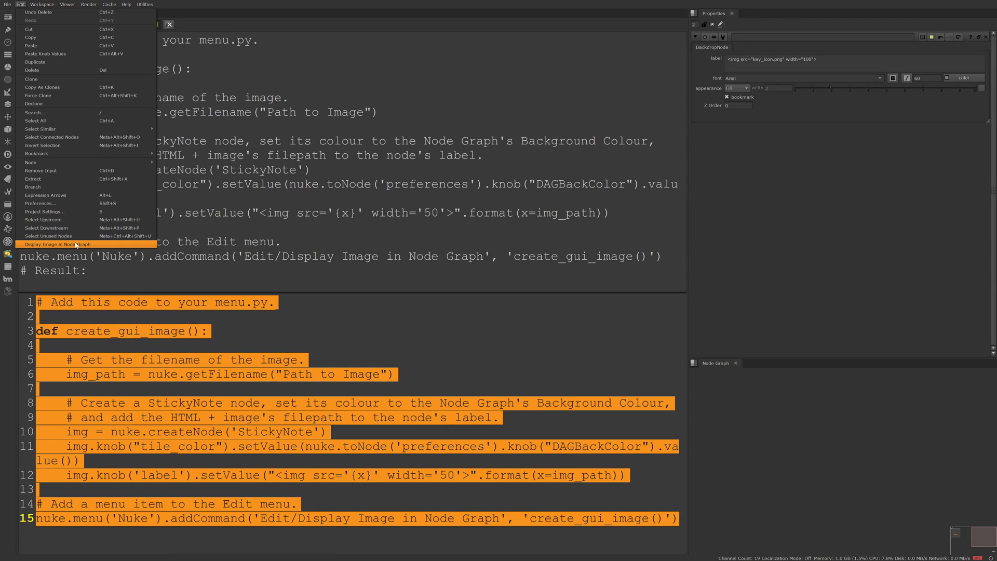
Run Display Image in Node Graph and choose plugin_icon.png as the image.
click(57, 244)
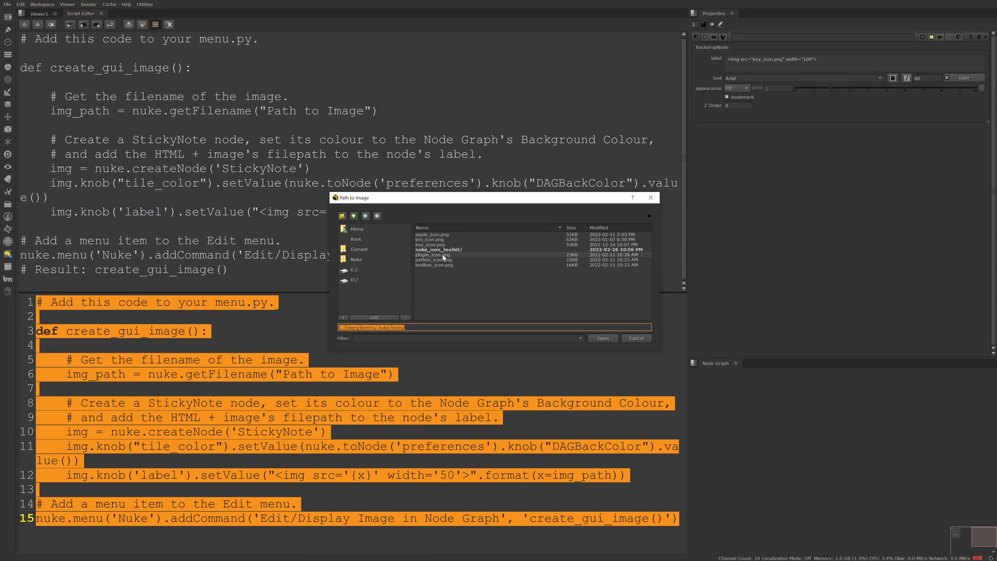
click(602, 338)
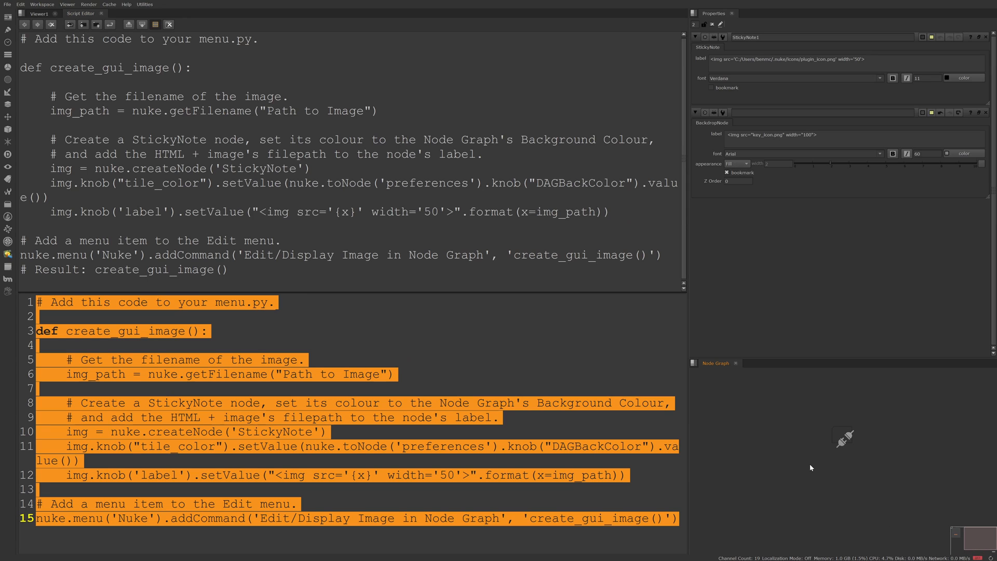
mouse_move(838, 451)
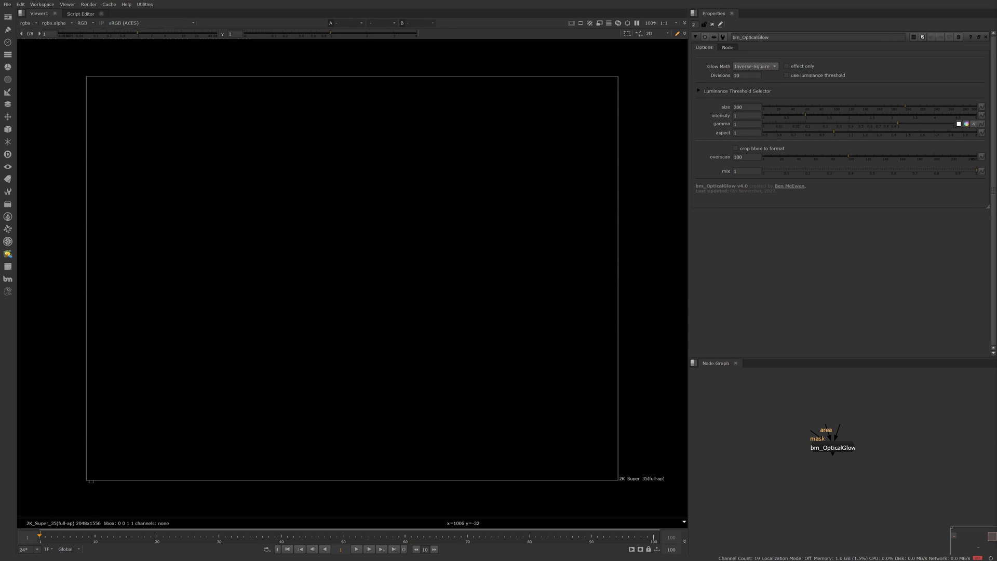
mouse_move(895, 458)
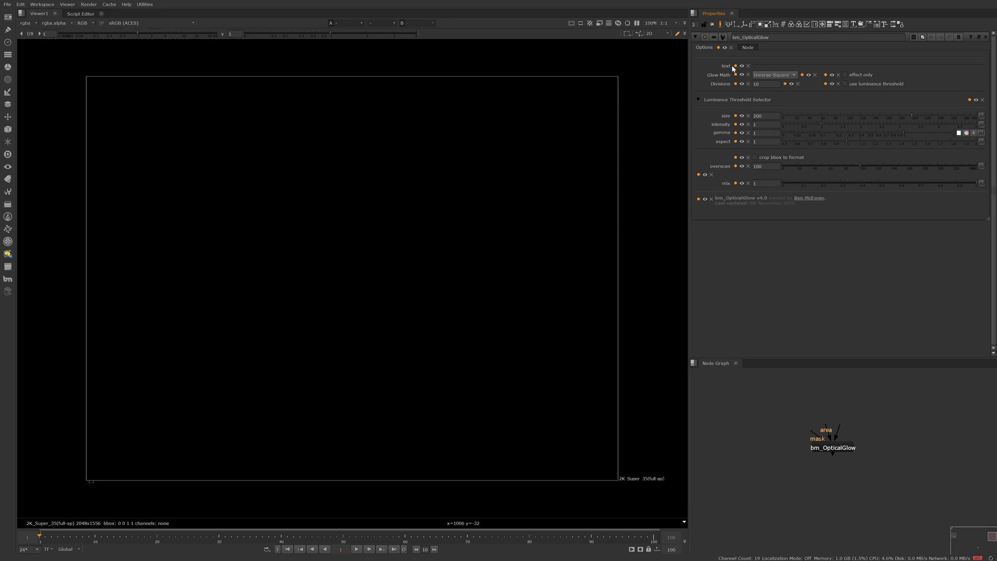
Rename the text knob to logo_img_1 and clear its label in the knob settings.
click(741, 65)
text(logo_im)
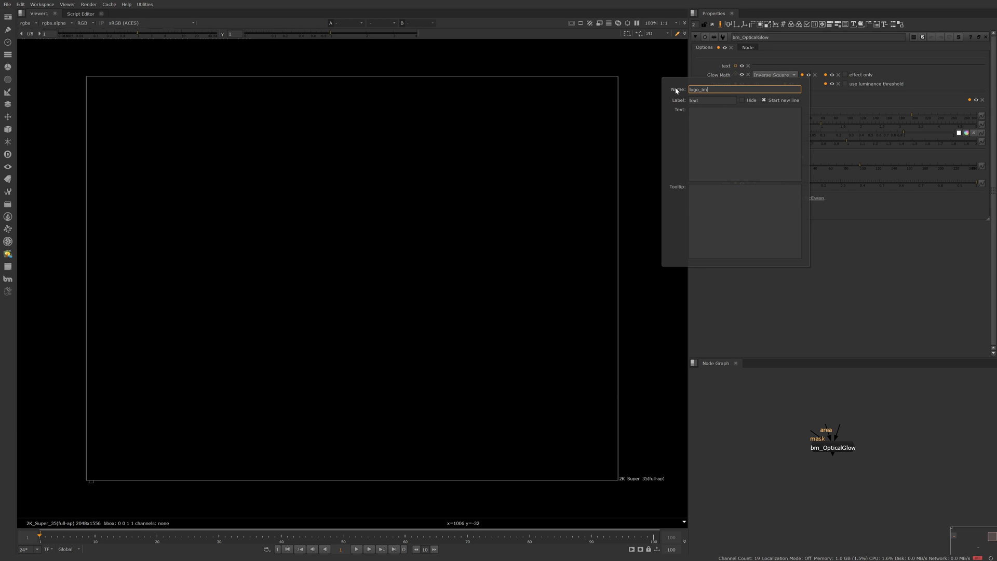
click(712, 99)
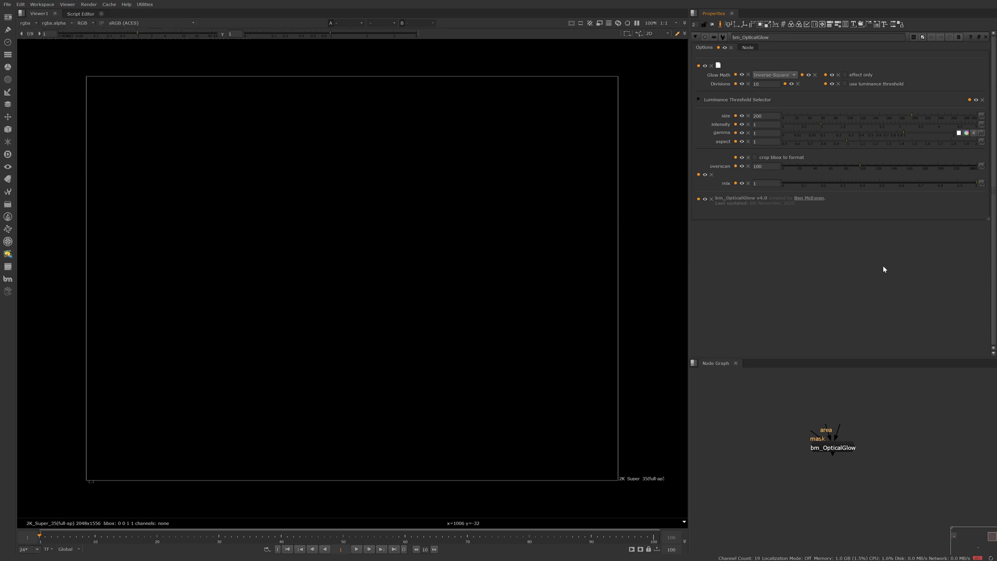
mouse_move(887, 273)
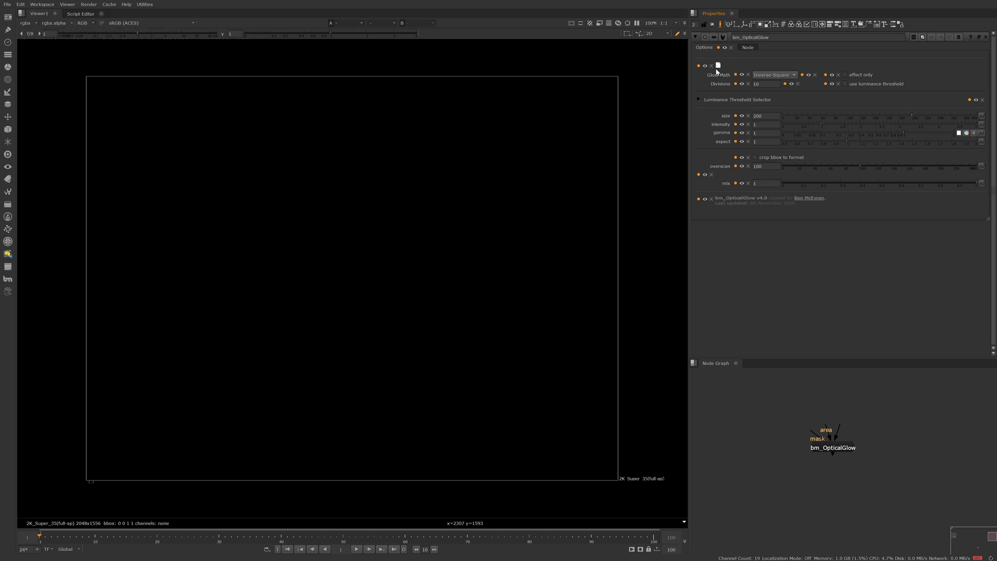
mouse_move(712, 72)
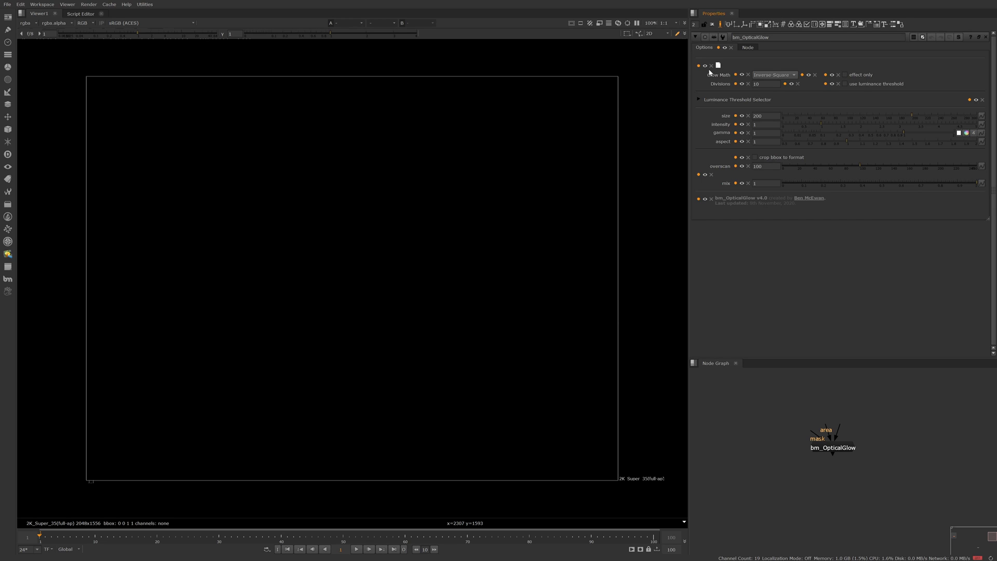
mouse_move(708, 73)
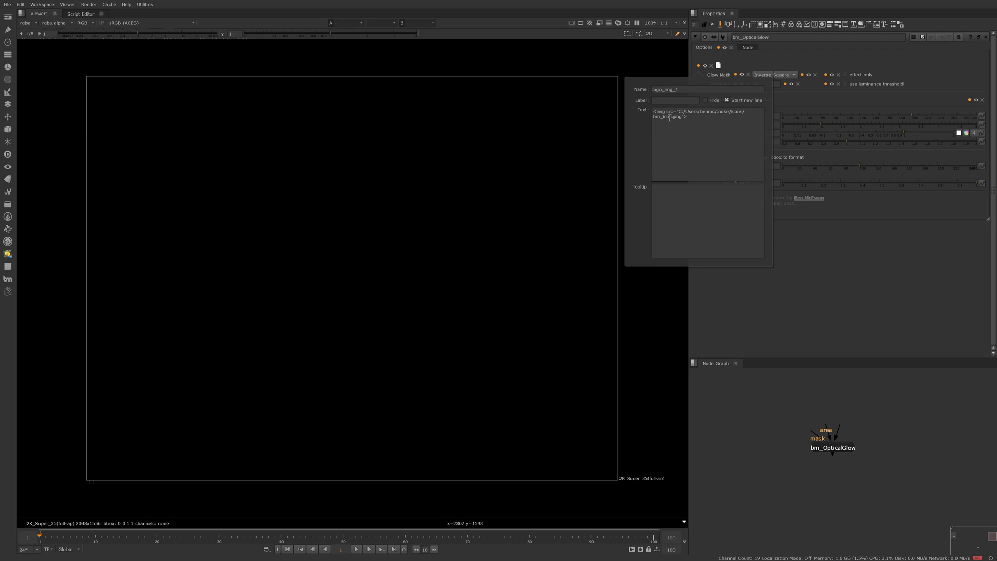
mouse_move(679, 117)
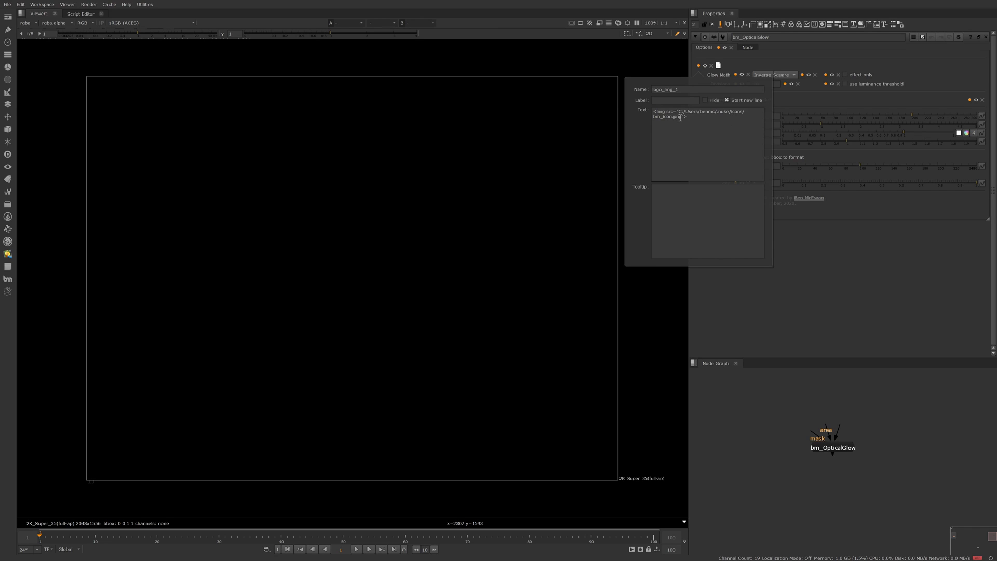
mouse_move(850, 246)
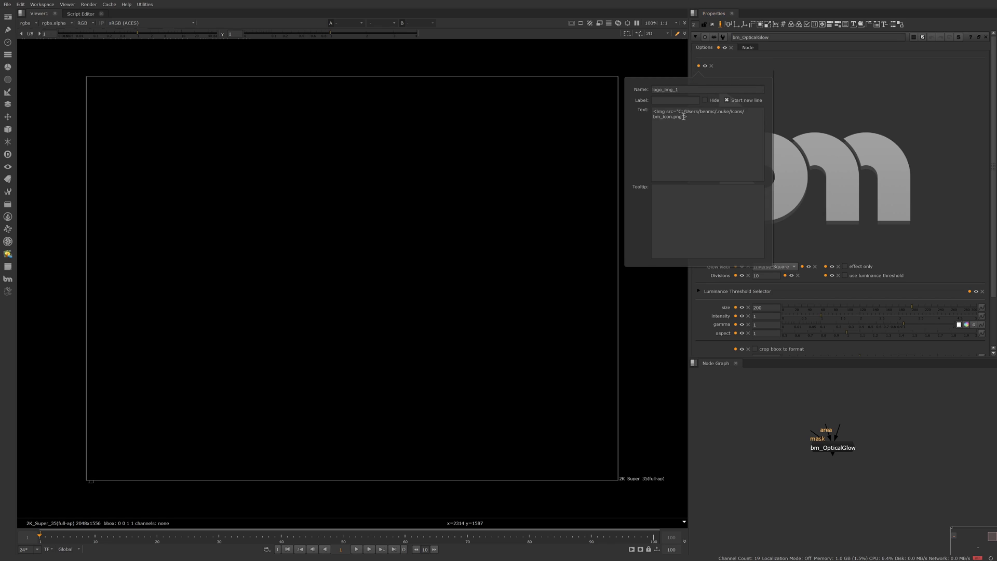
Add width="100" to the knob's <img src> tag for bm_icon.png.
text(w)
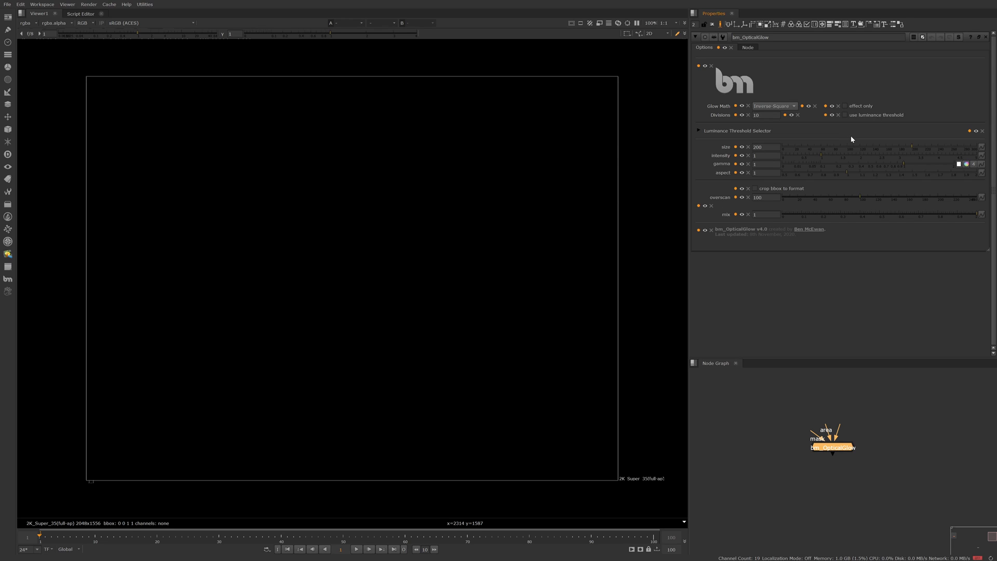
mouse_move(853, 139)
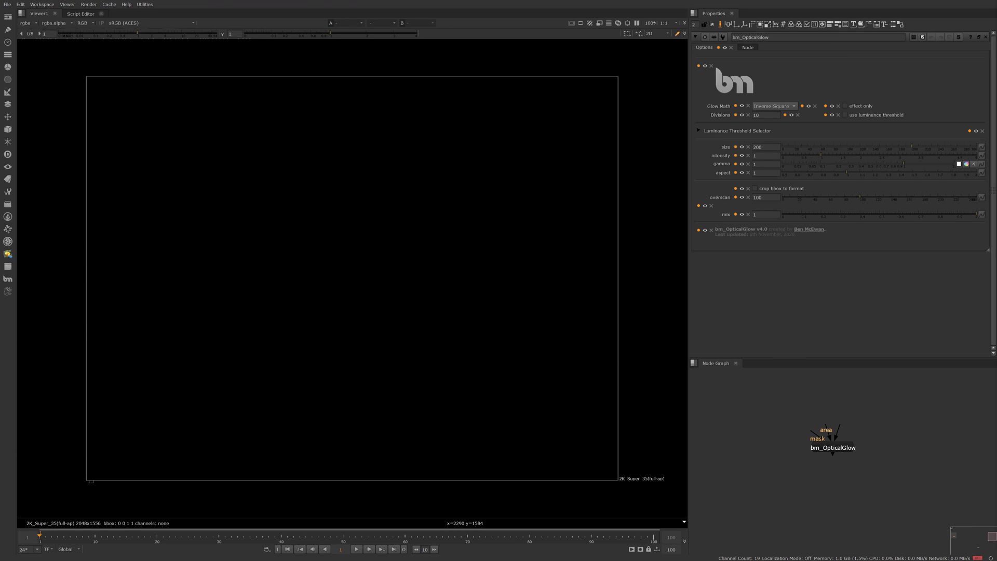
mouse_move(697, 69)
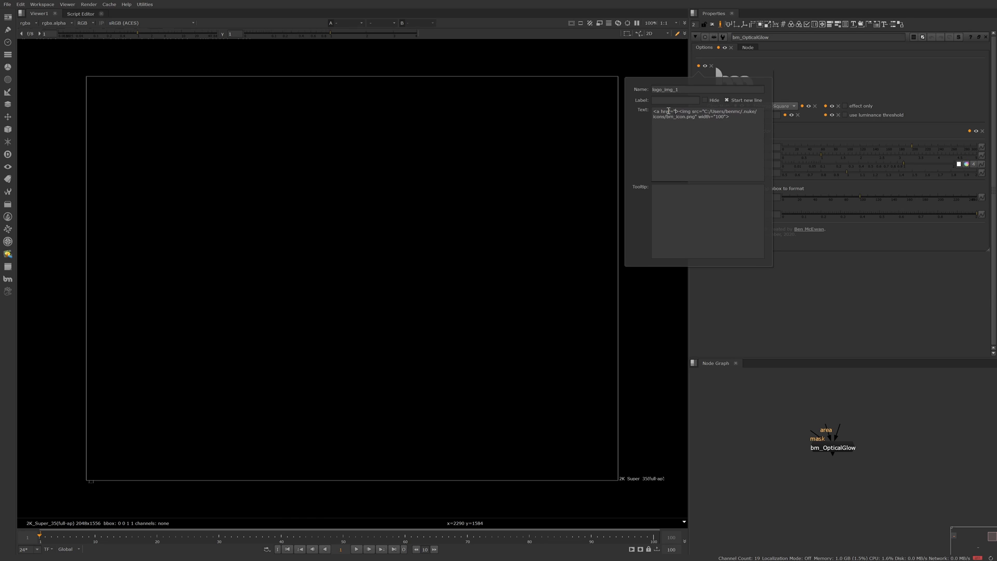
Wrap the bm logo image tag in an http link in the Text knob.
text(http)
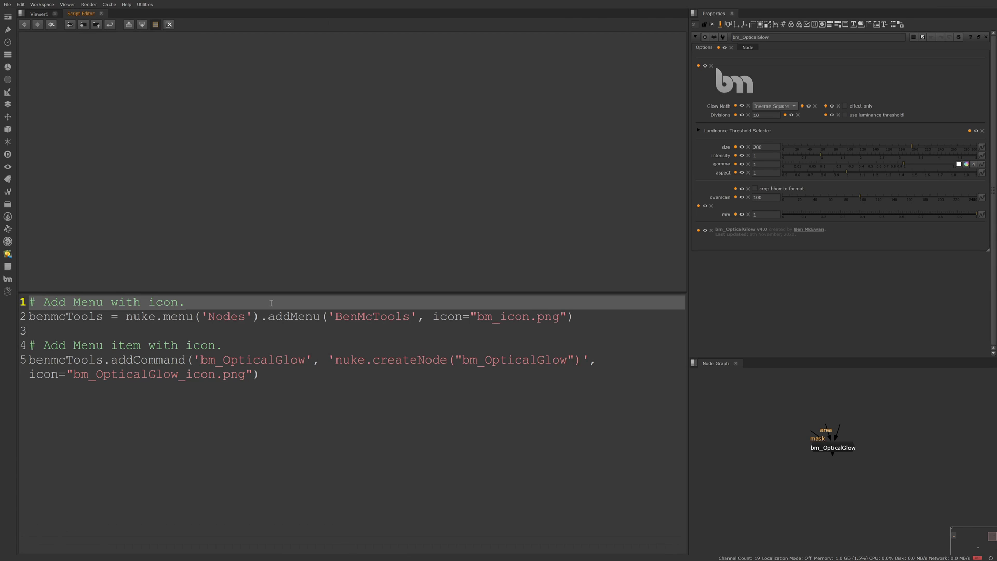
Highlight the BenMcTools menu name and the addCommand code creating bm_OpticalGlow.
double_click(296, 316)
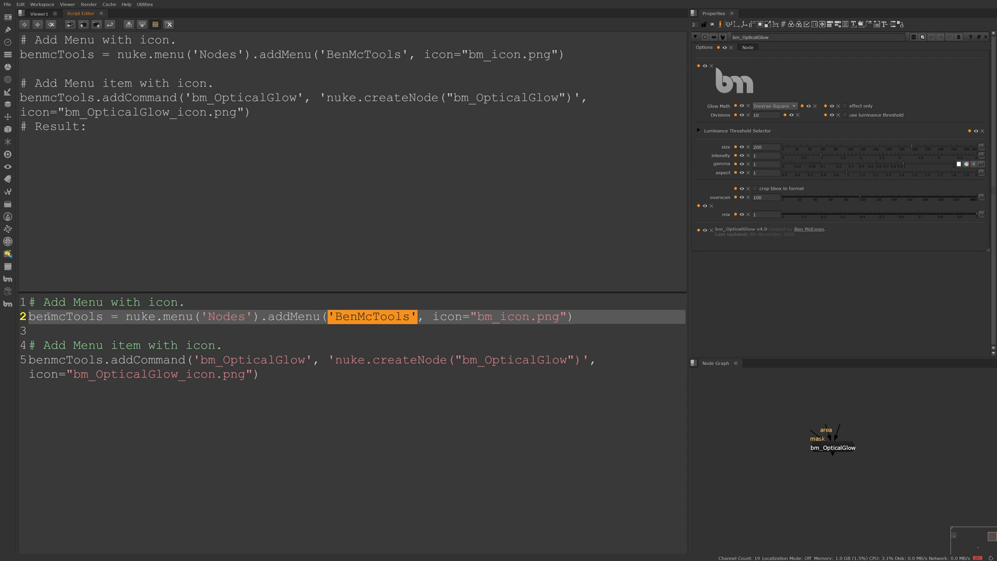
mouse_move(8, 303)
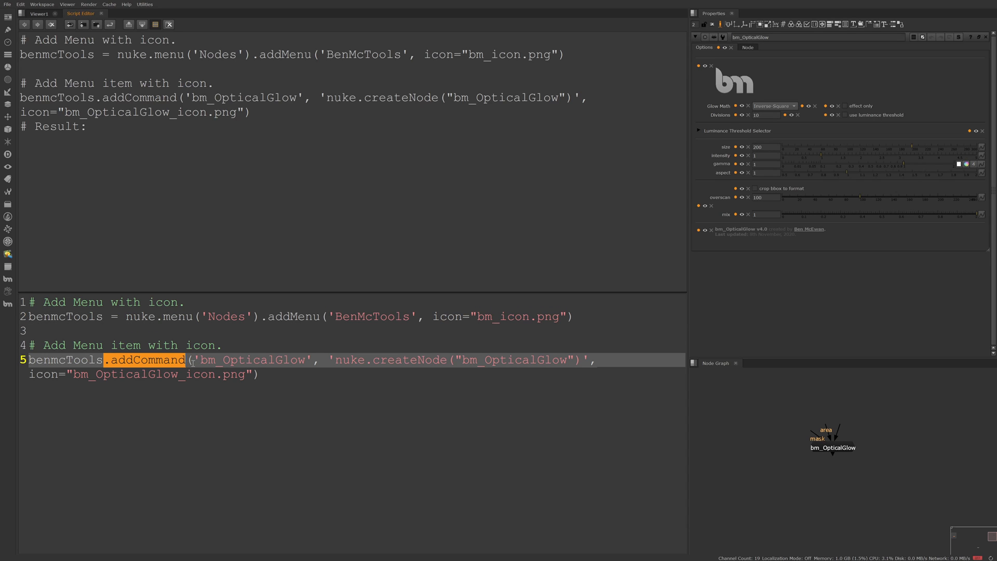
double_click(249, 360)
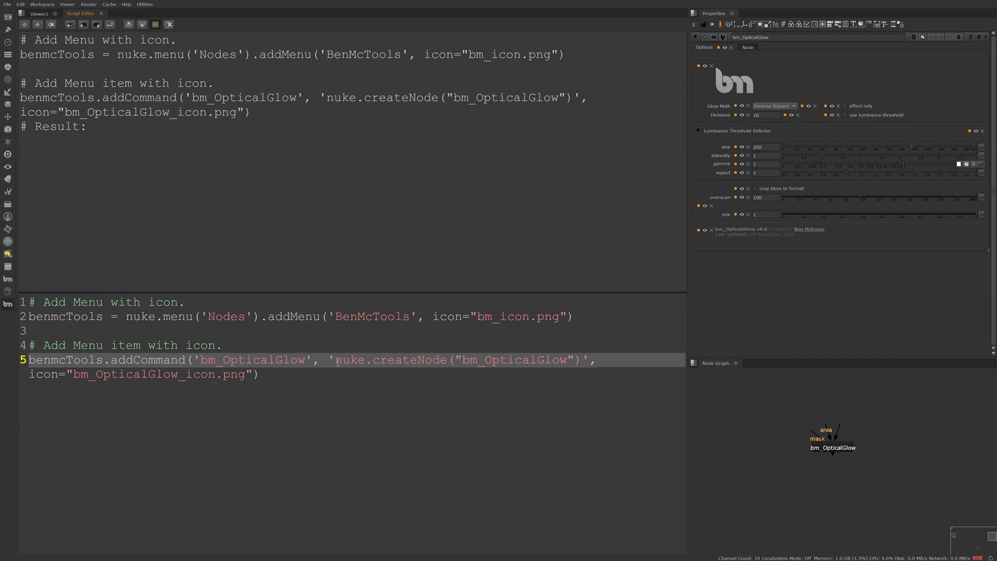
drag(337, 359, 585, 359)
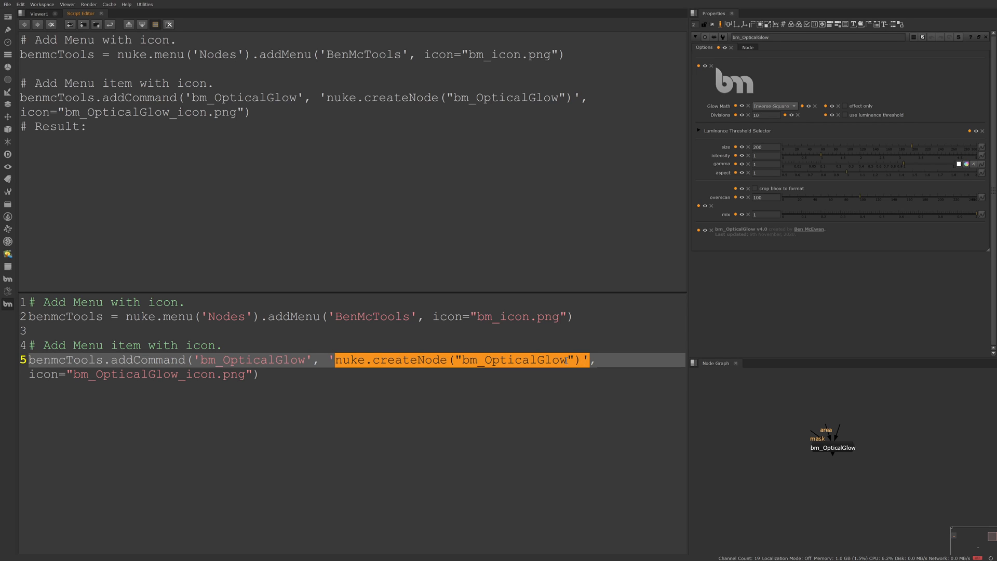